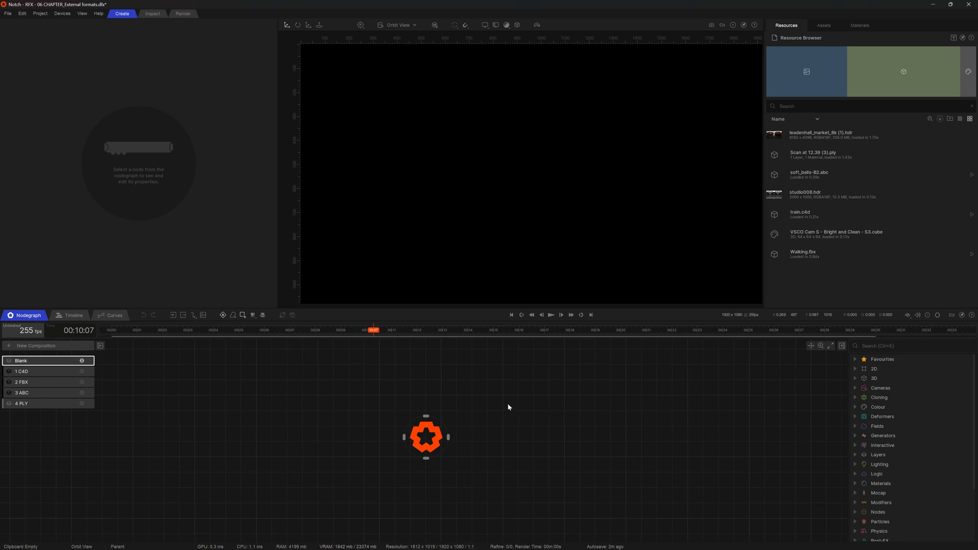
mouse_move(132, 300)
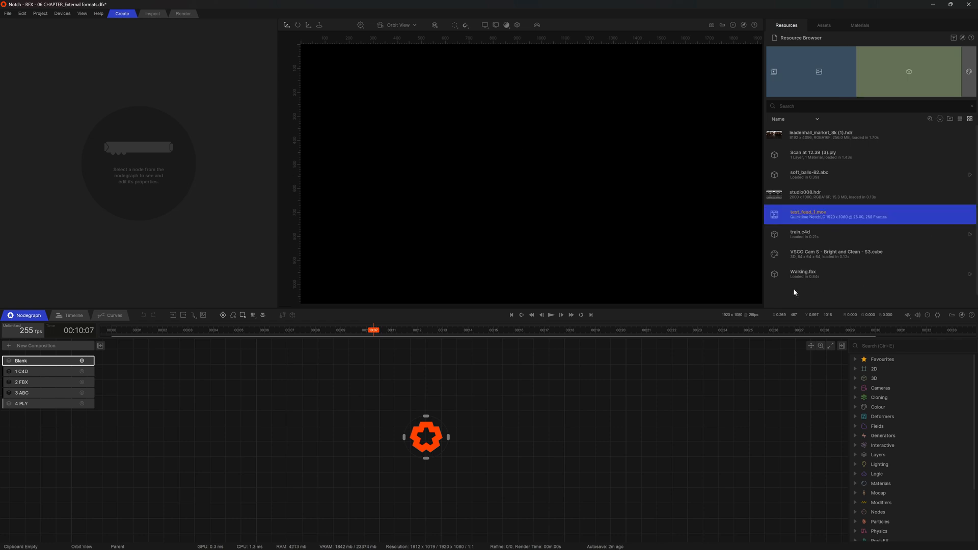
mouse_move(813, 175)
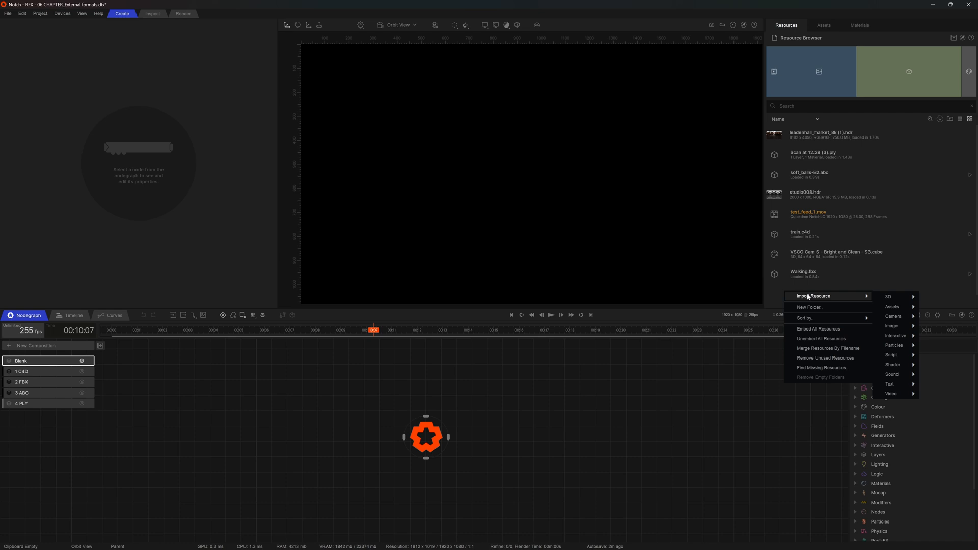
mouse_move(893, 307)
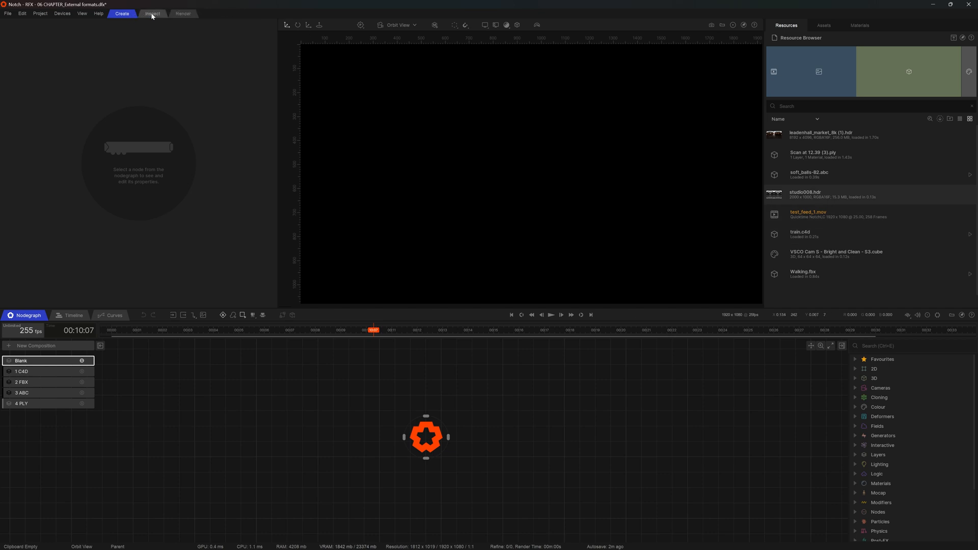
- In the Inspect view, preview the HDR, PLY scan, test_feed_1.mov and Walking.fbx resources
click(152, 13)
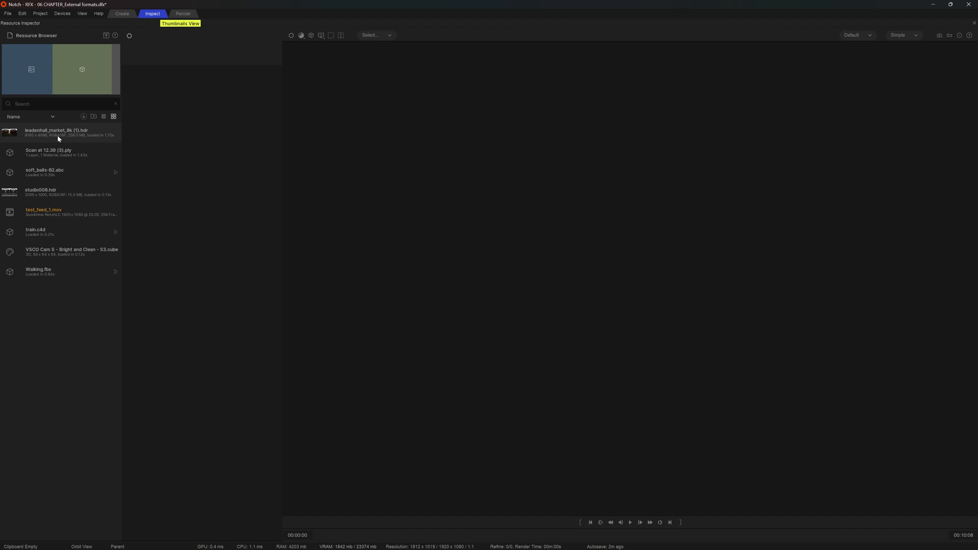
click(56, 132)
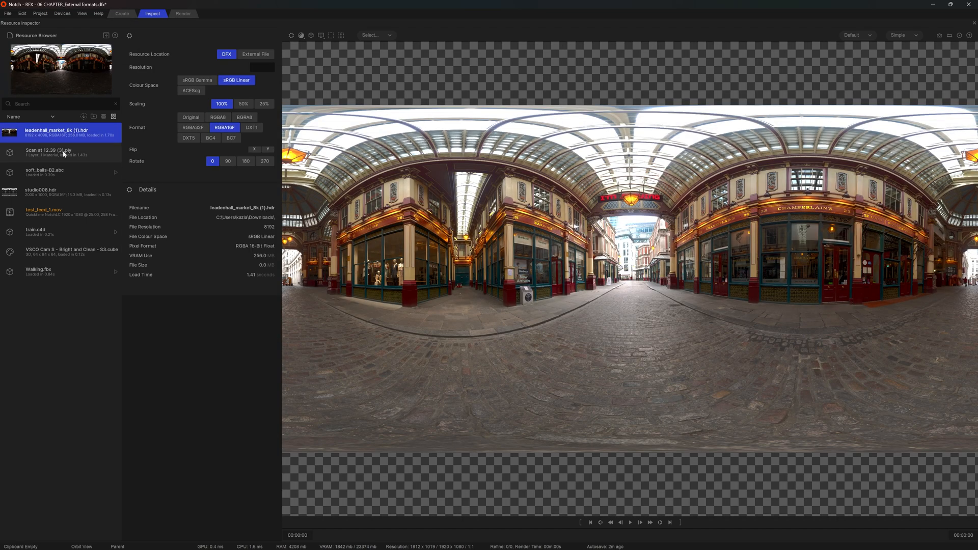
click(56, 152)
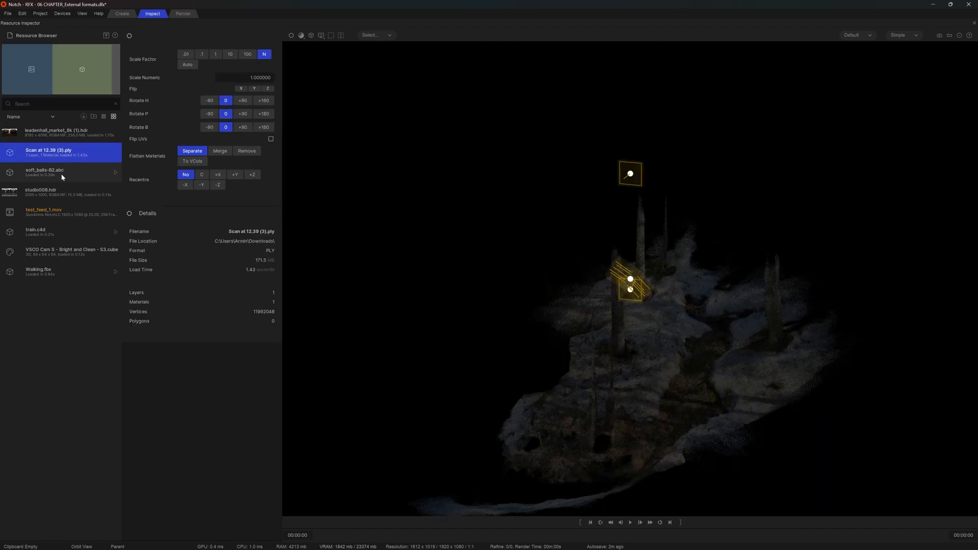
click(44, 211)
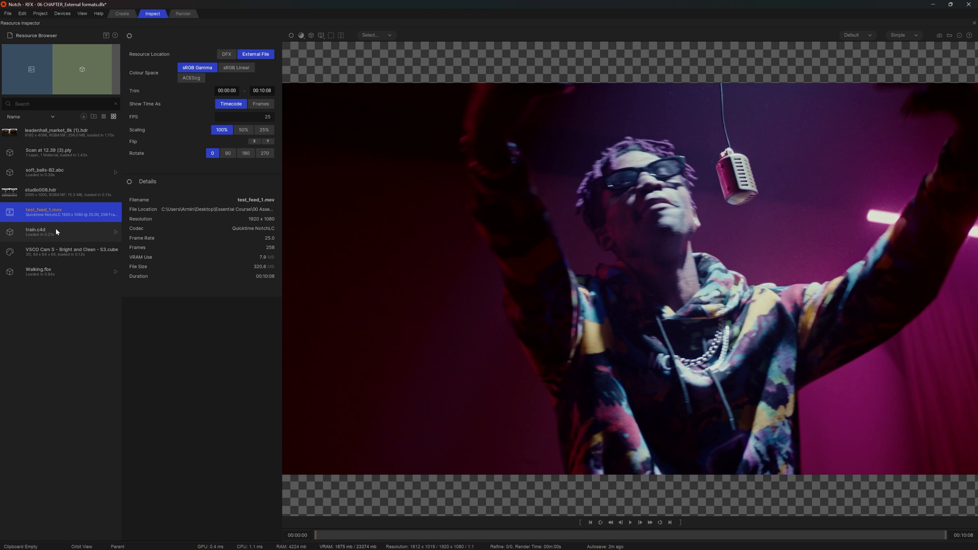
click(50, 272)
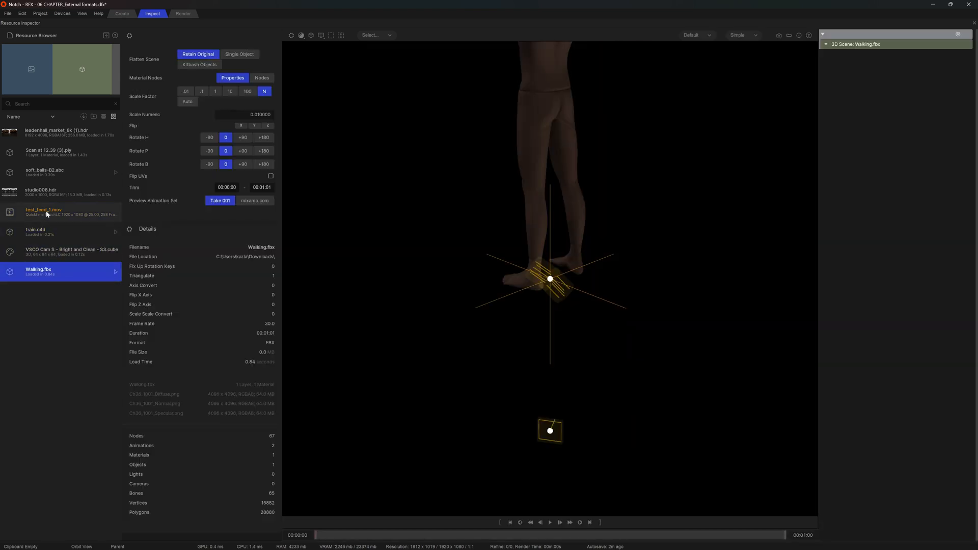
- Select test_feed_1.mov to review its location, colour space, scaling and flip settings
click(44, 212)
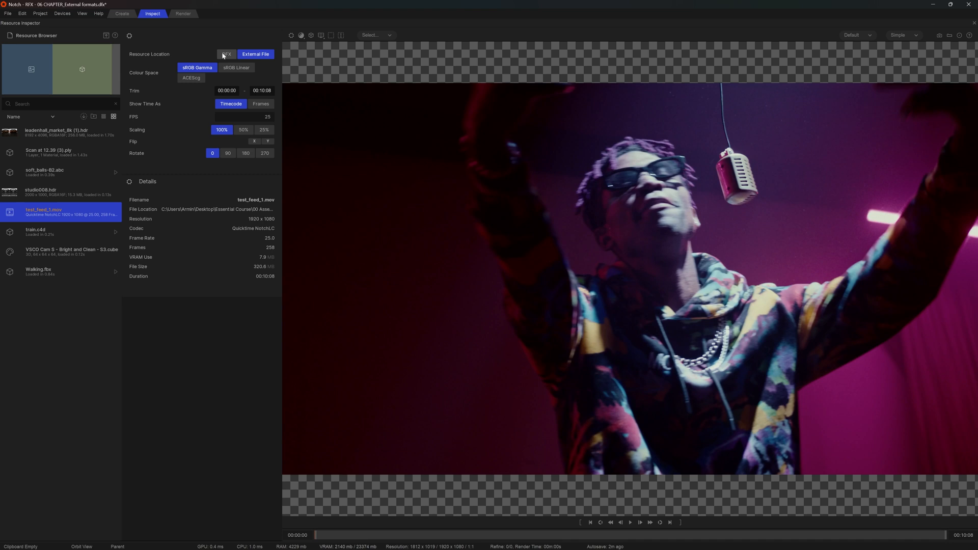
mouse_move(256, 57)
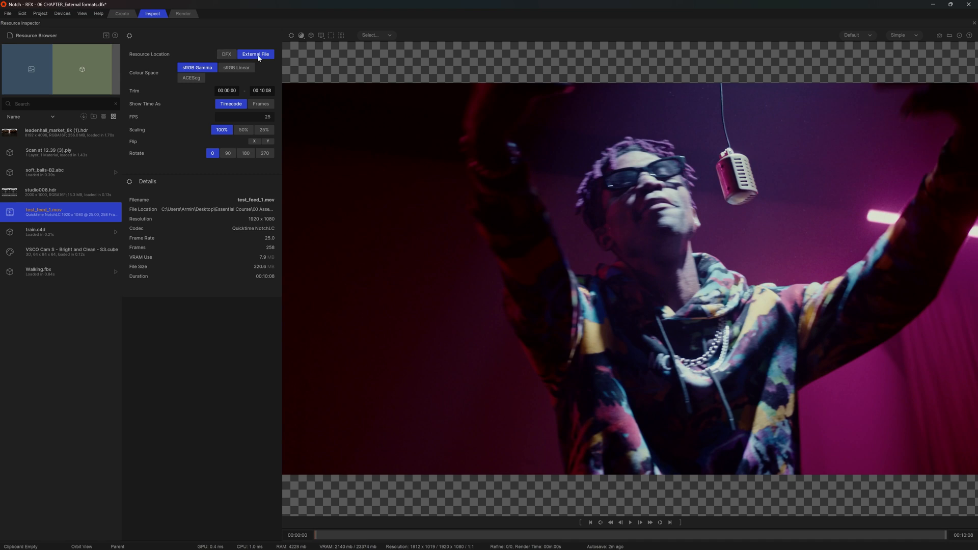
mouse_move(190, 86)
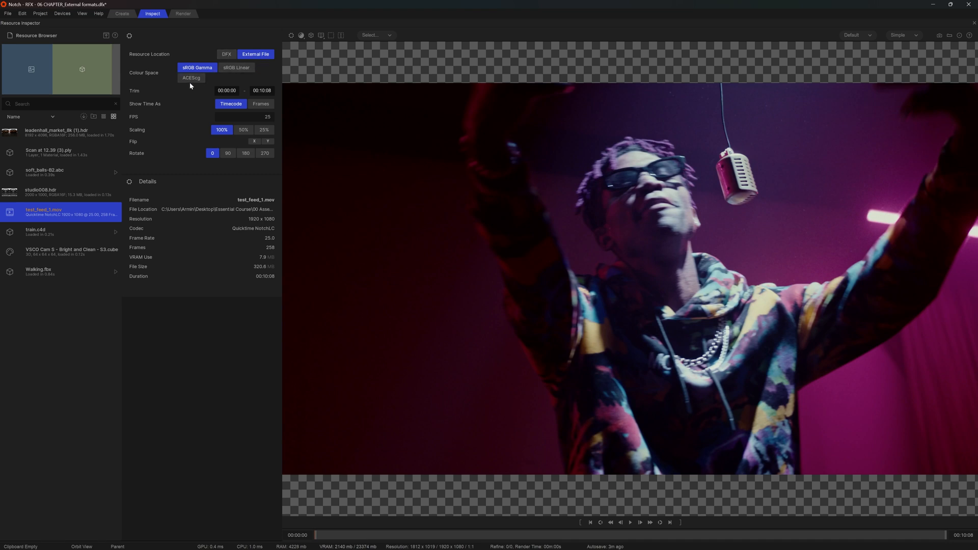
mouse_move(262, 146)
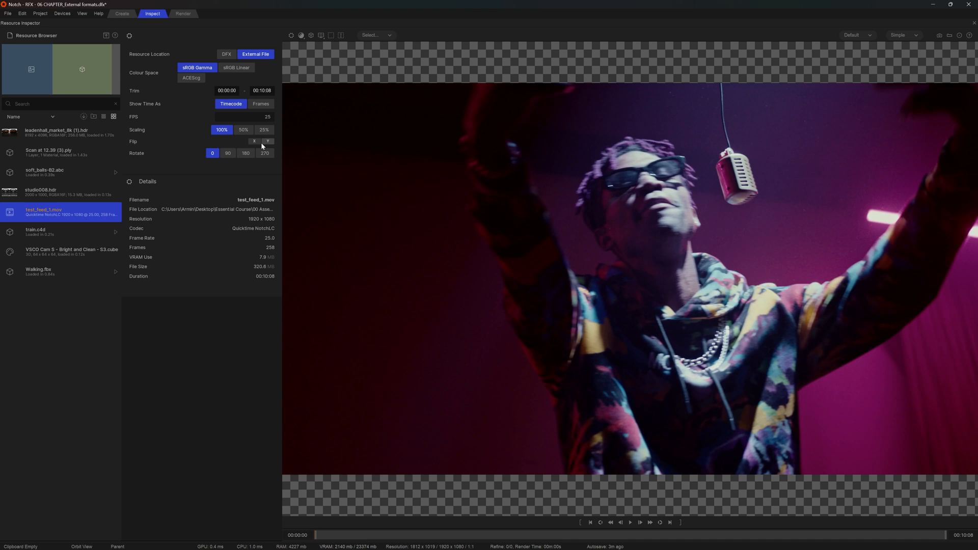
click(630, 522)
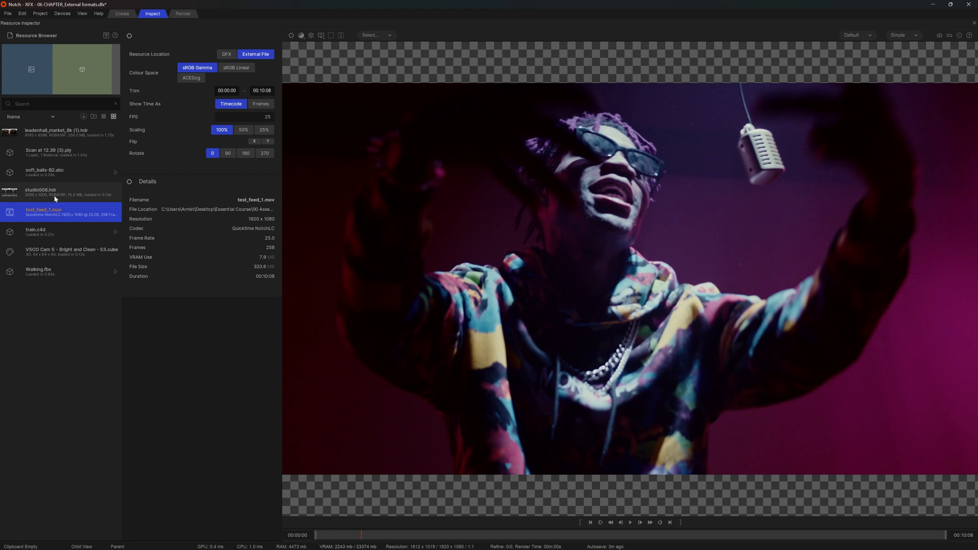
- Preview the HDR, PLY and soft_balls-B2.abc resources, play the ABC animation, then view train.c4d
click(56, 132)
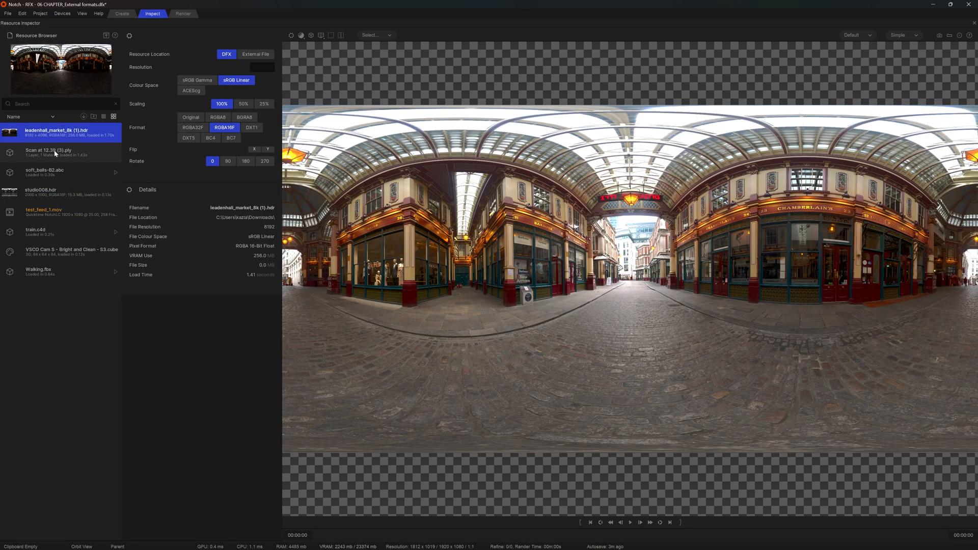
click(47, 152)
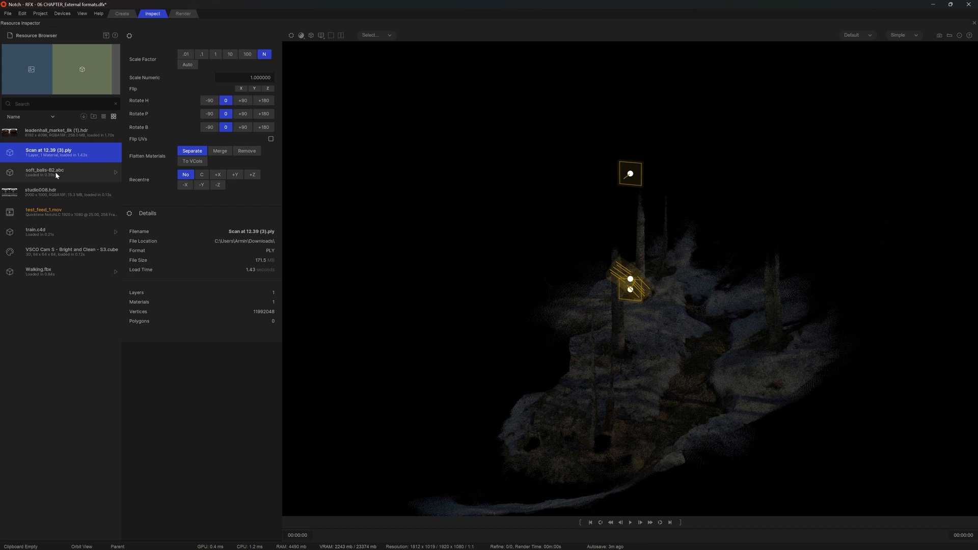
click(56, 172)
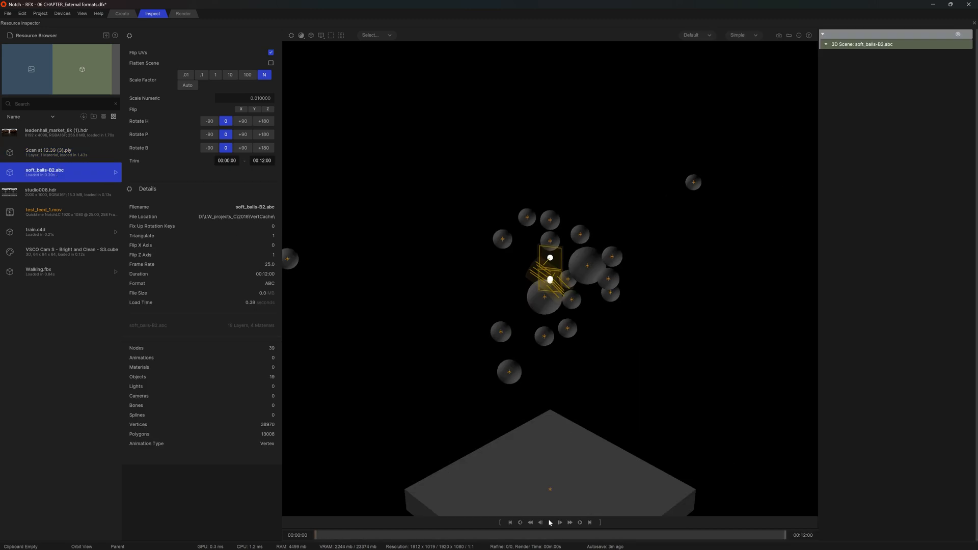
click(549, 523)
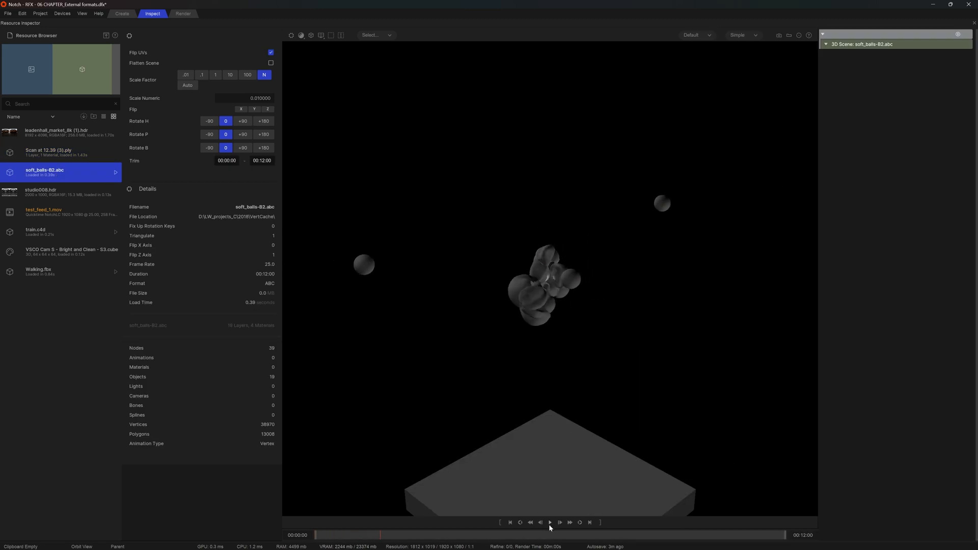
click(44, 232)
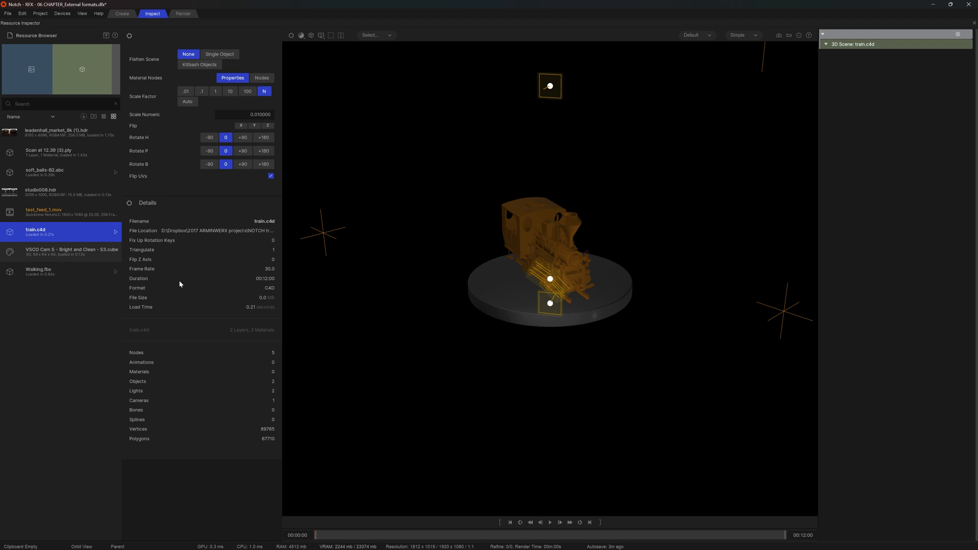
mouse_move(200, 64)
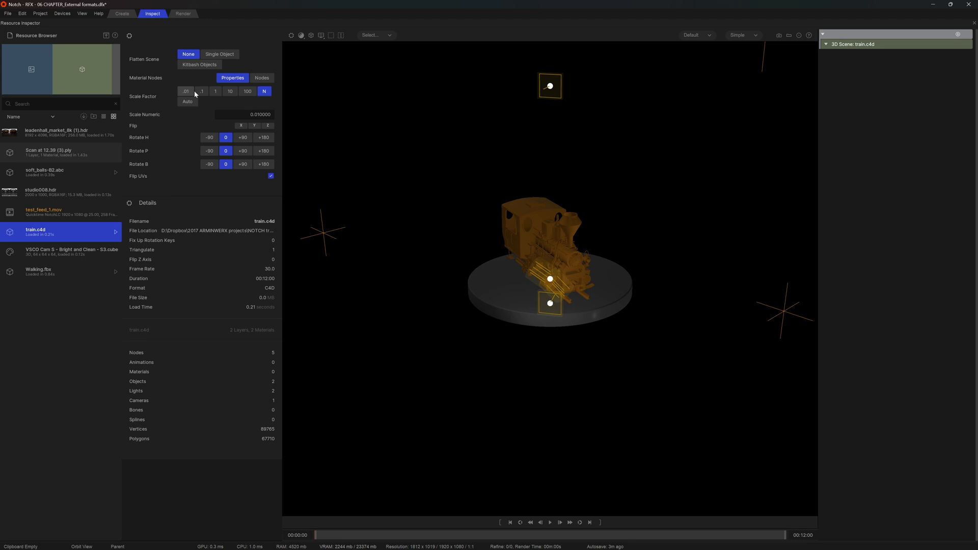
mouse_move(183, 181)
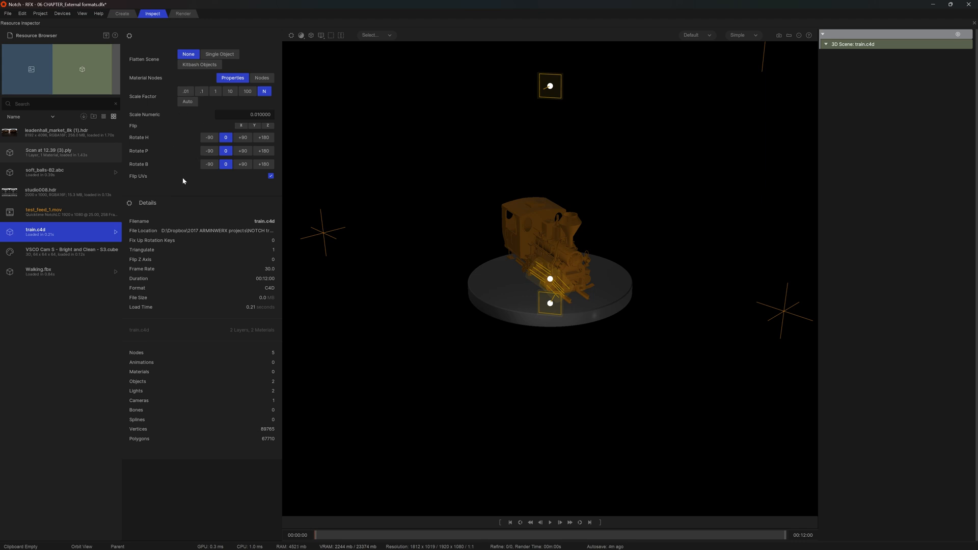
mouse_move(187, 383)
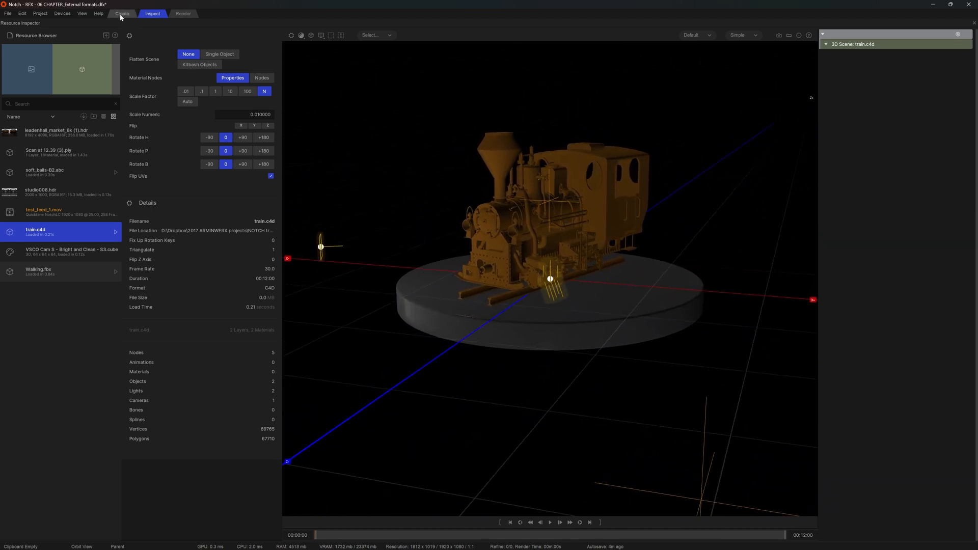
- Switch back to the Create workspace showing the compositions list
click(122, 13)
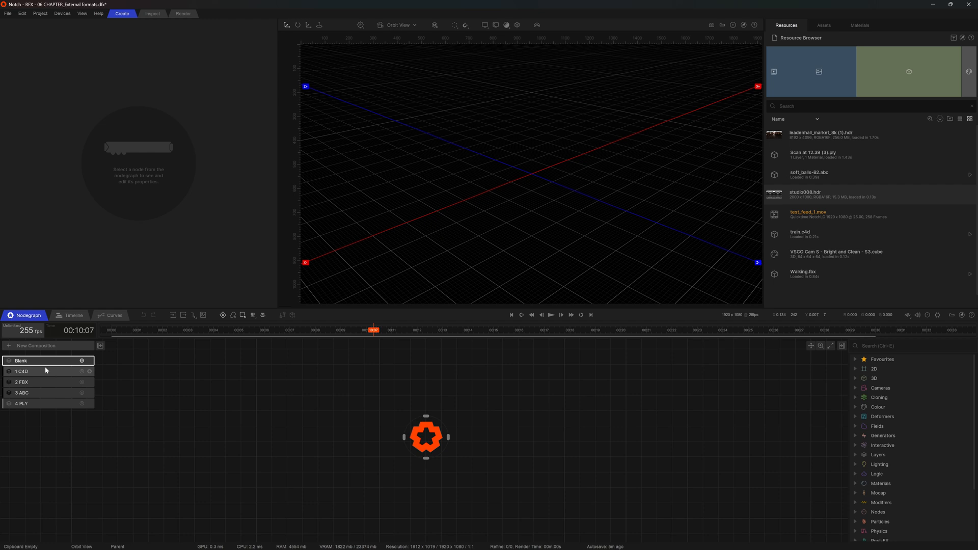
mouse_move(49, 378)
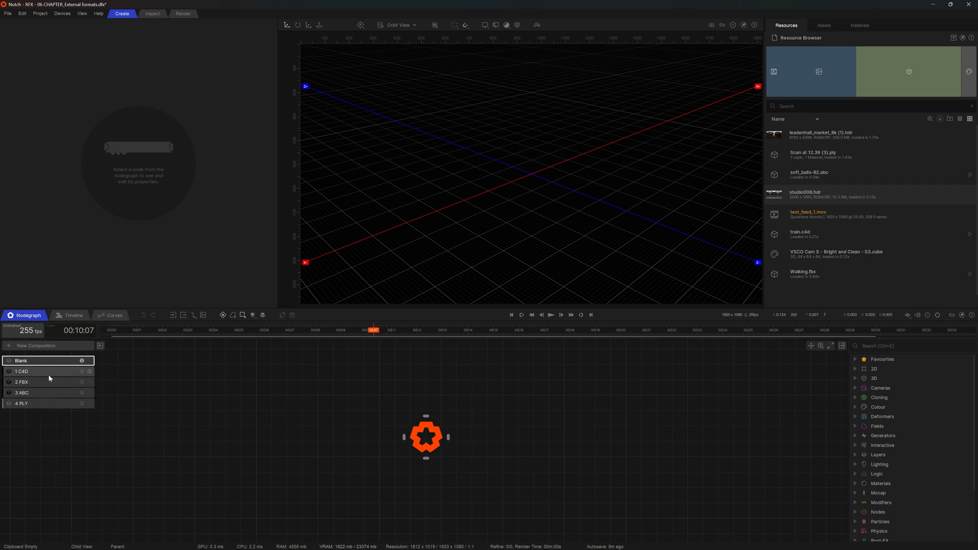
mouse_move(53, 373)
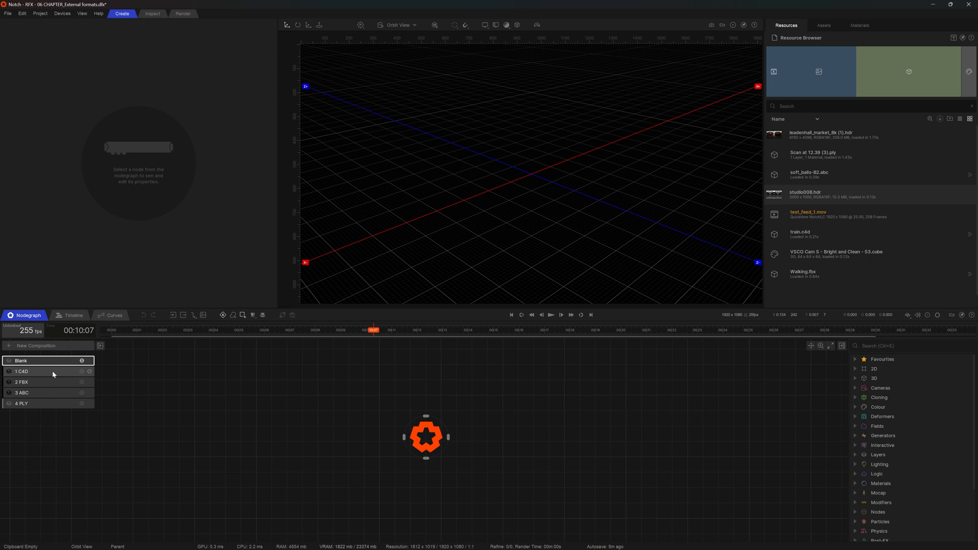
- In the 1 C4D composition, inspect Camera.1, Camera and Spot Light, then open 2 FBX
click(24, 371)
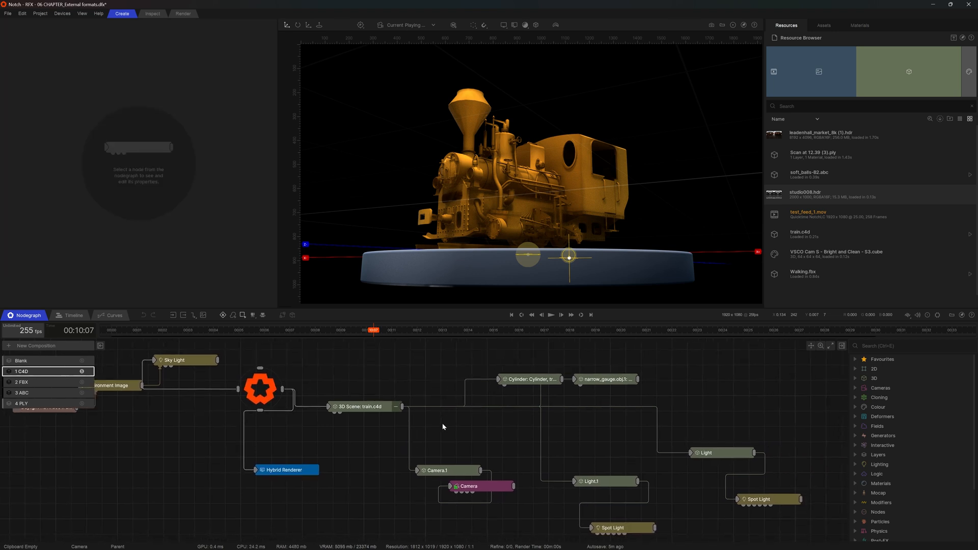
mouse_move(406, 375)
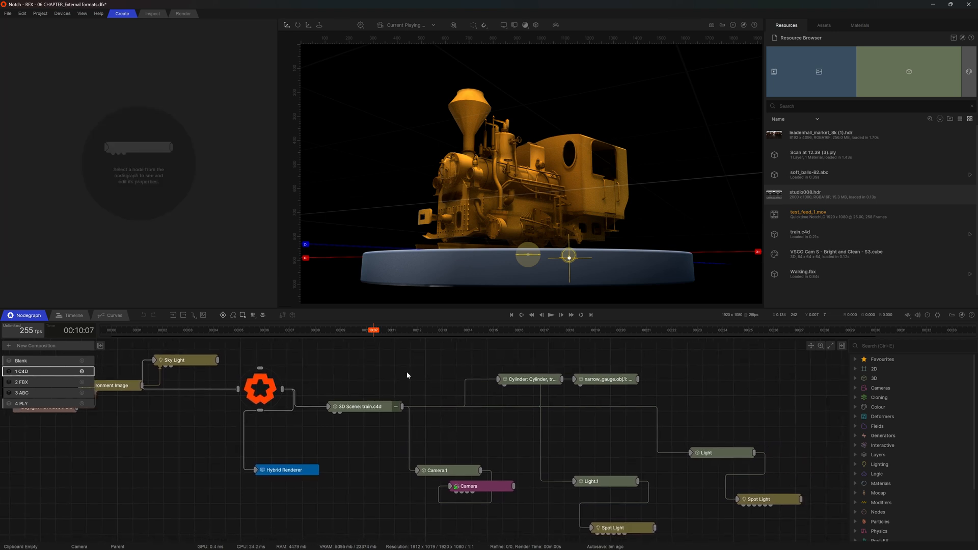
click(440, 470)
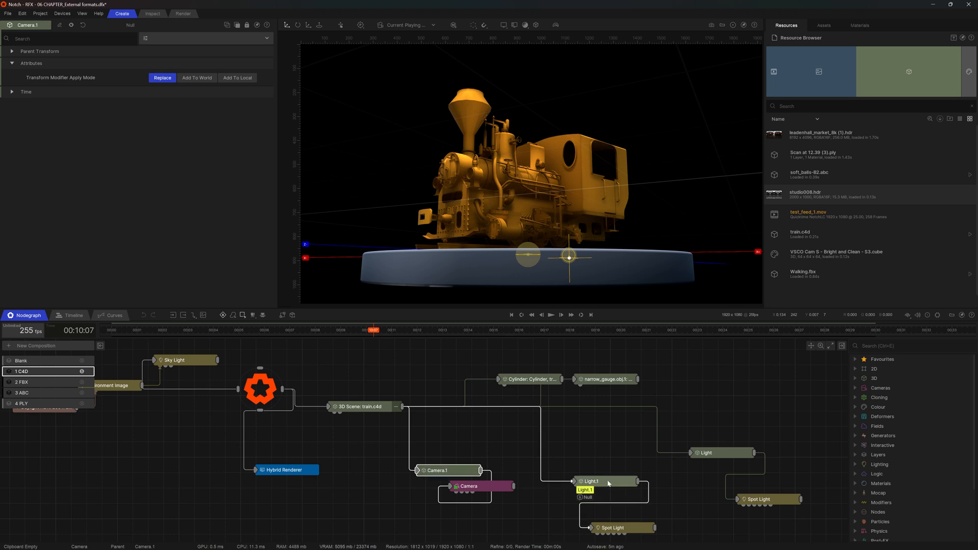
click(440, 470)
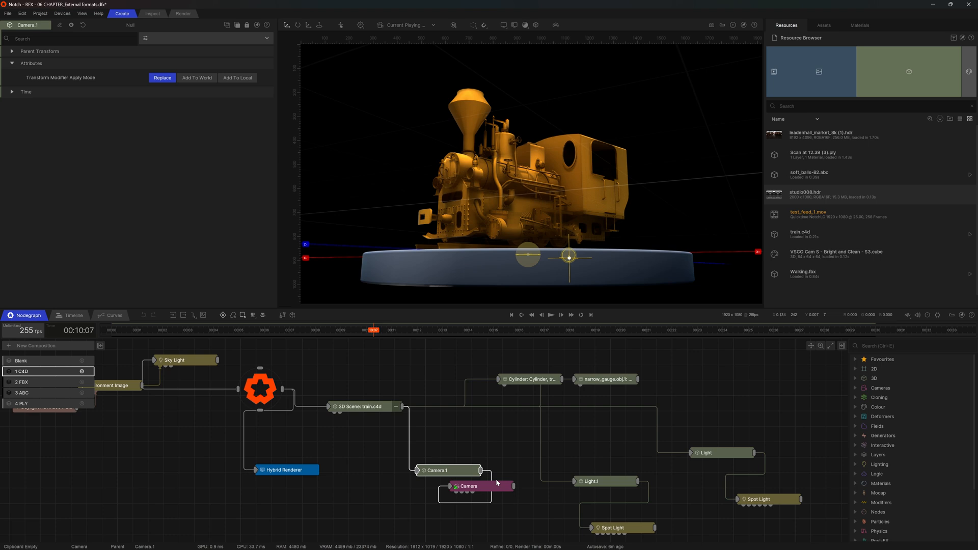
click(760, 499)
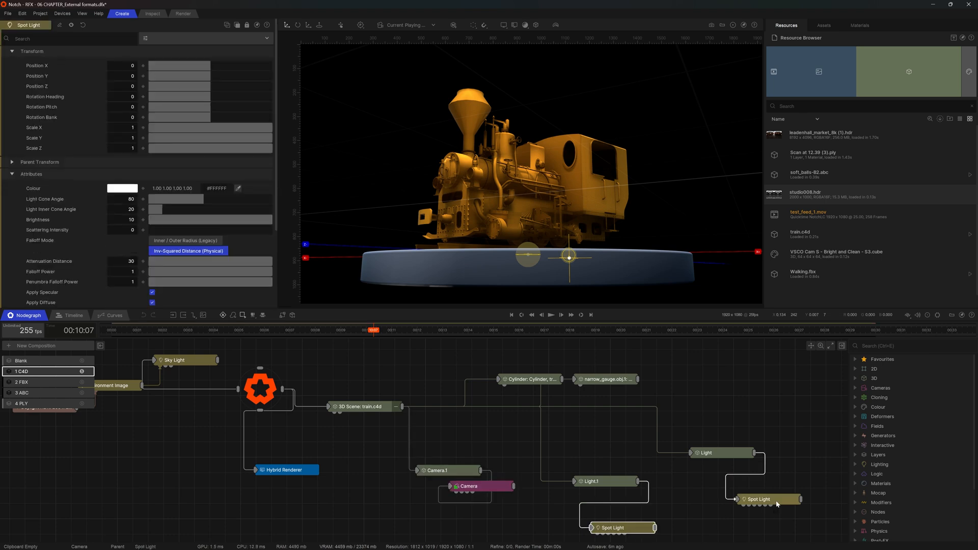
click(25, 381)
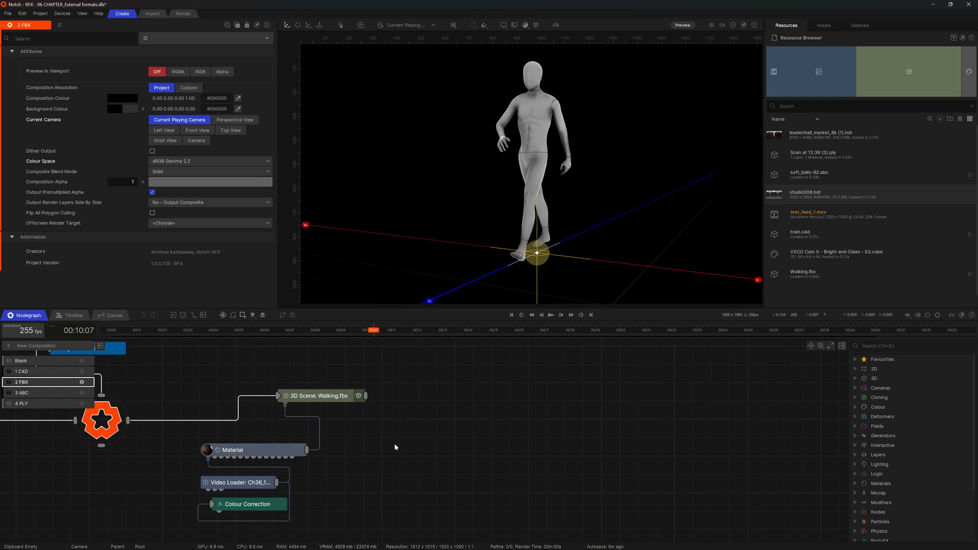
- Expand the Walking.fbx bone nodes, then open the 3 ABC composition
click(361, 396)
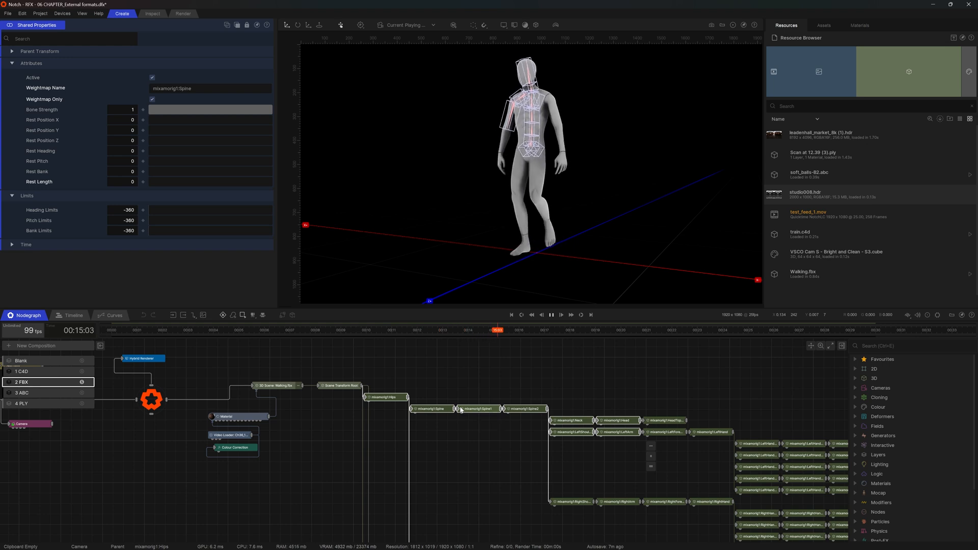
click(22, 392)
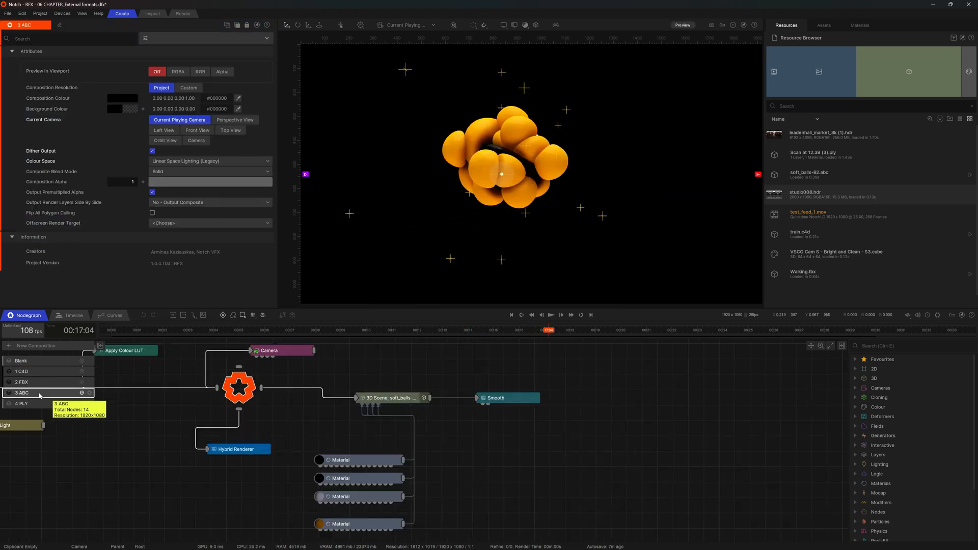
mouse_move(317, 393)
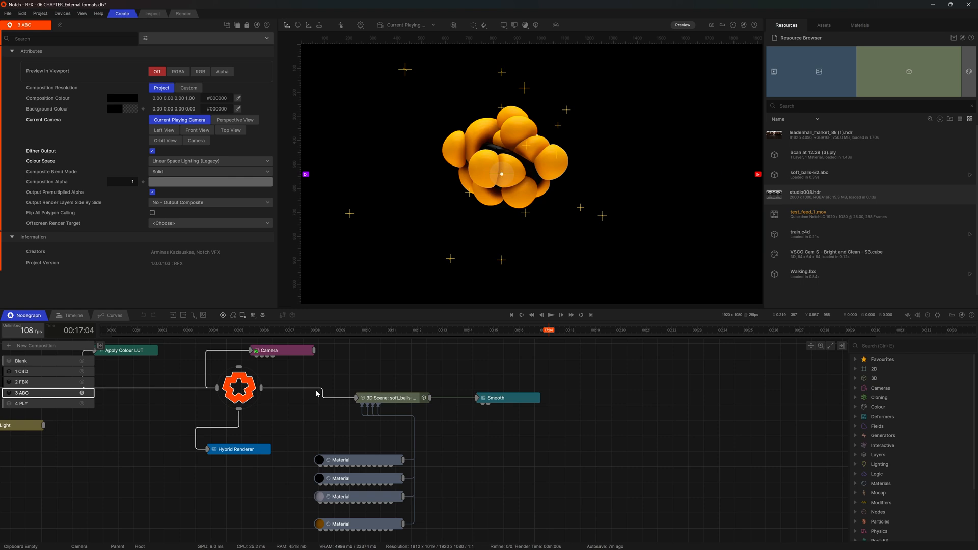
- Play the soft balls animation, view the 4 PLY forest scan, then open Blank
click(551, 315)
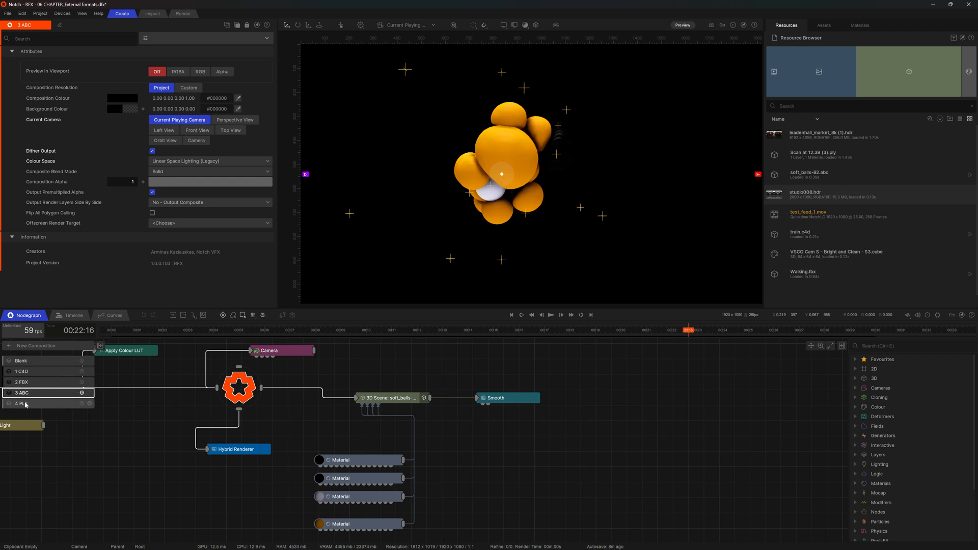
click(23, 403)
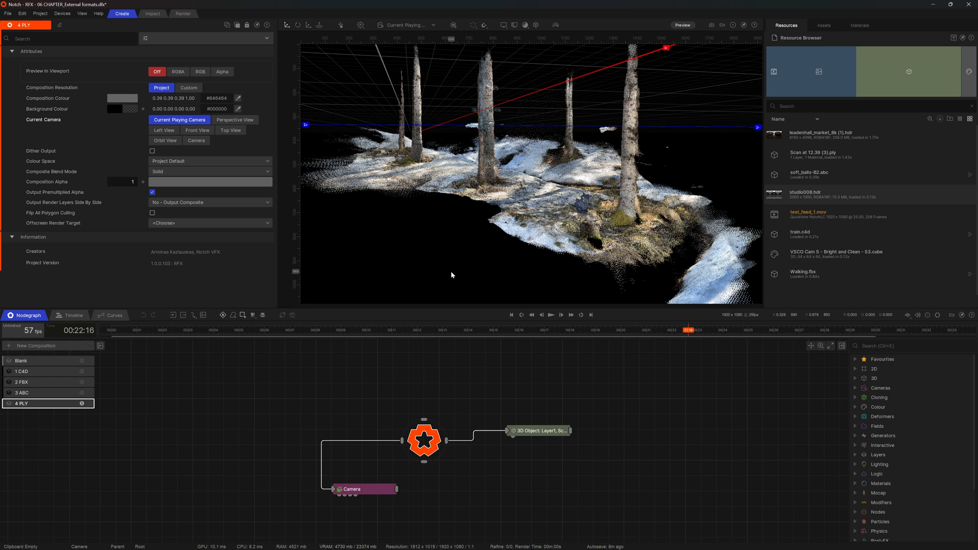
click(22, 361)
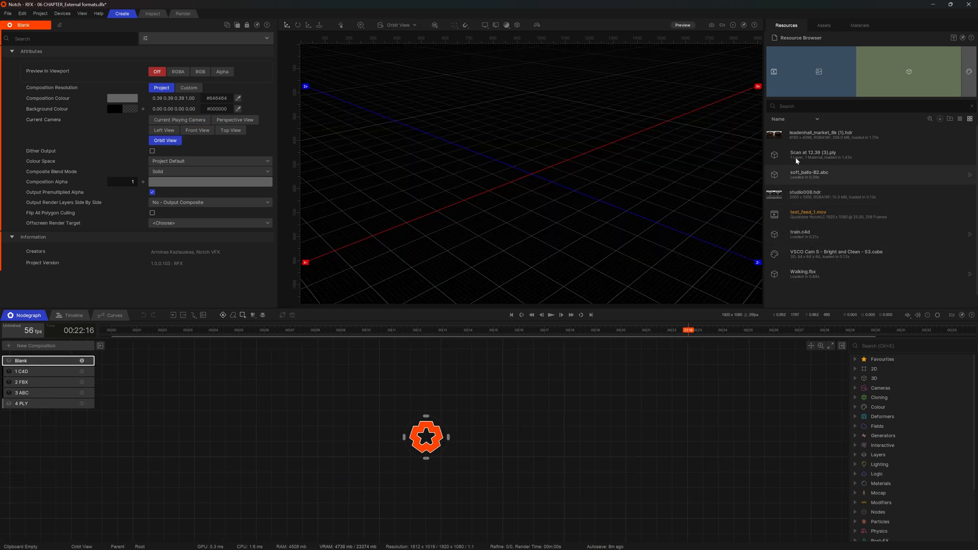
mouse_move(805, 236)
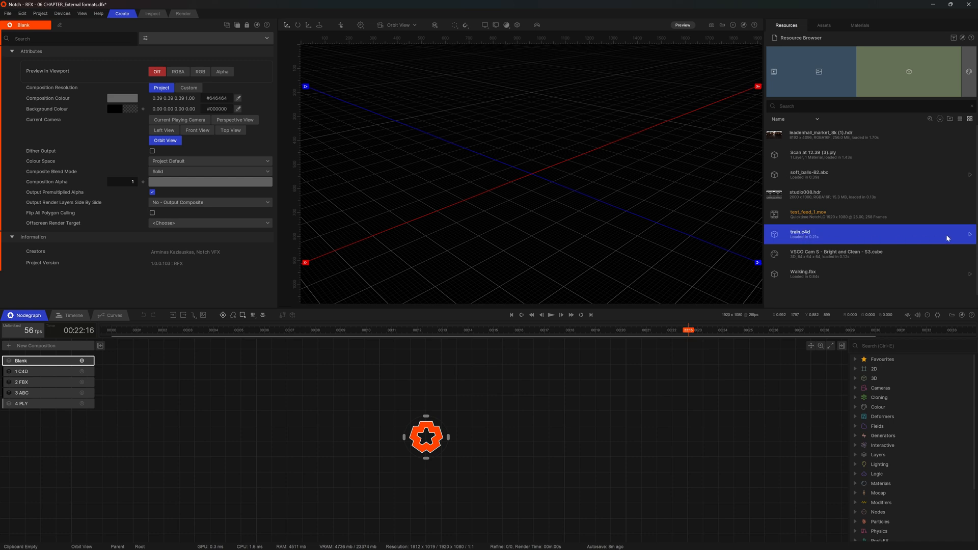
click(971, 233)
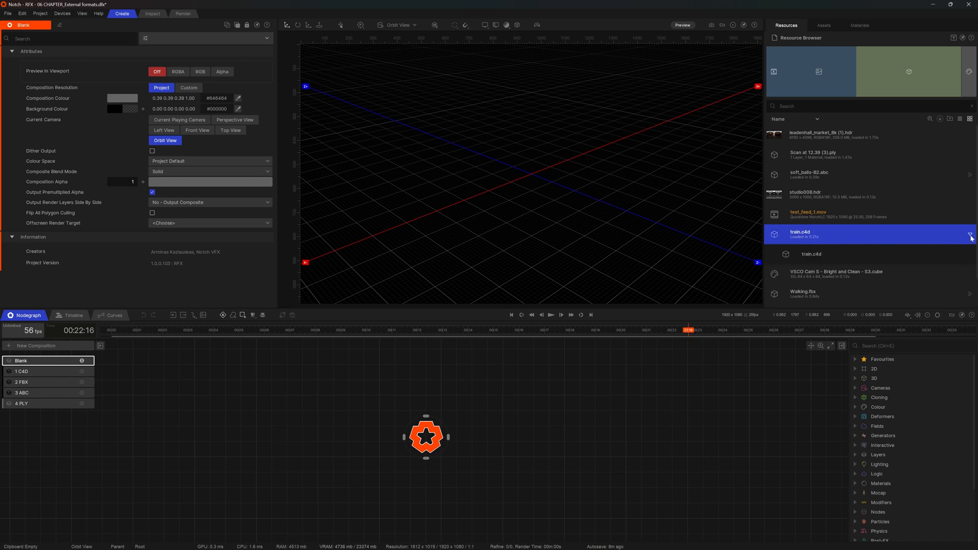
click(970, 237)
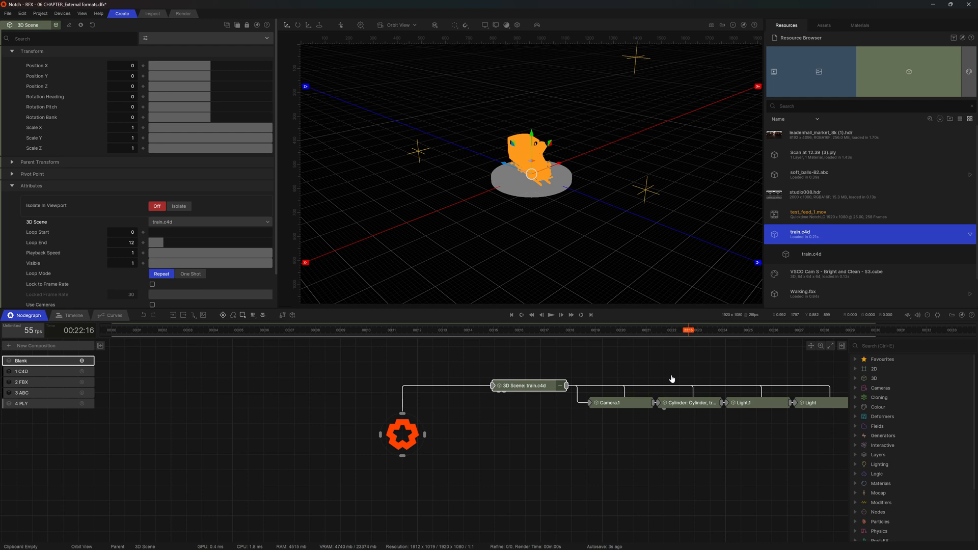
click(811, 254)
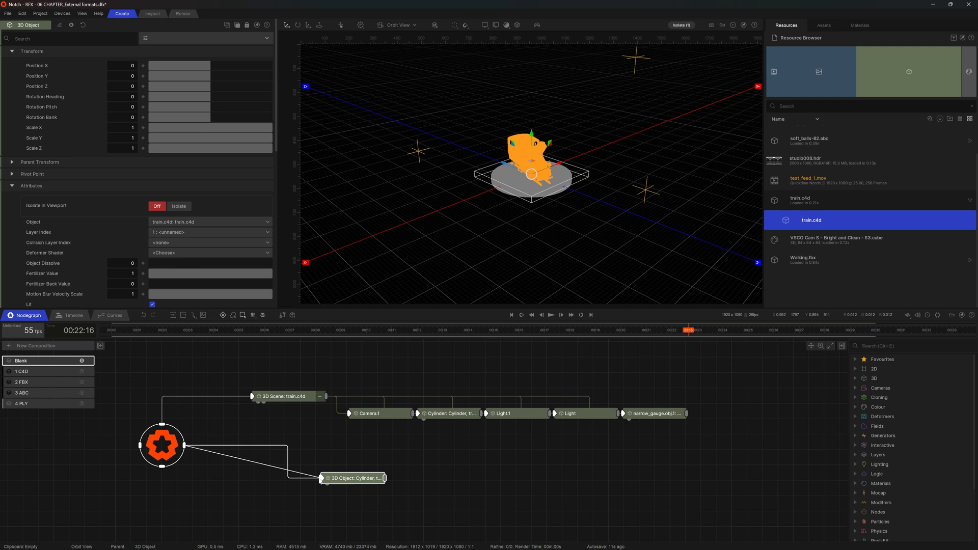
click(209, 222)
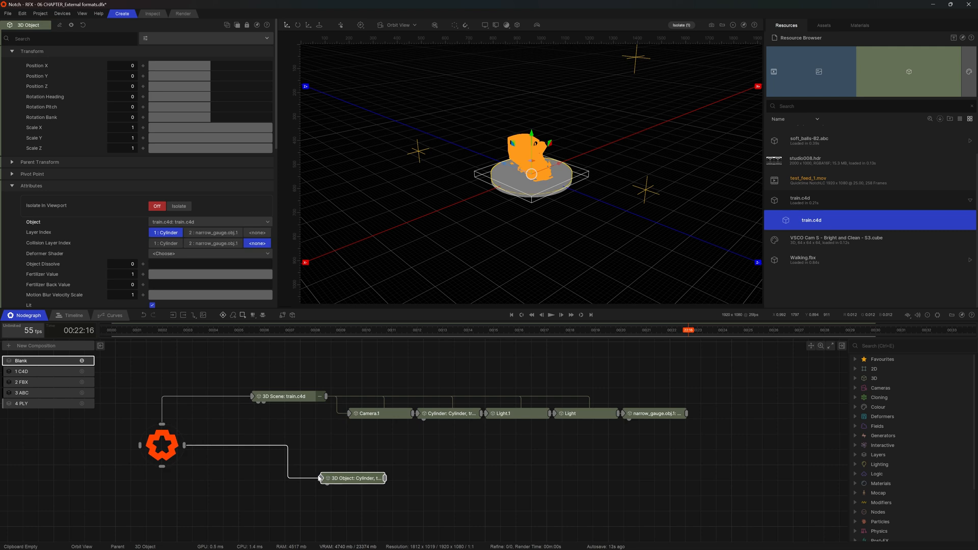
click(345, 497)
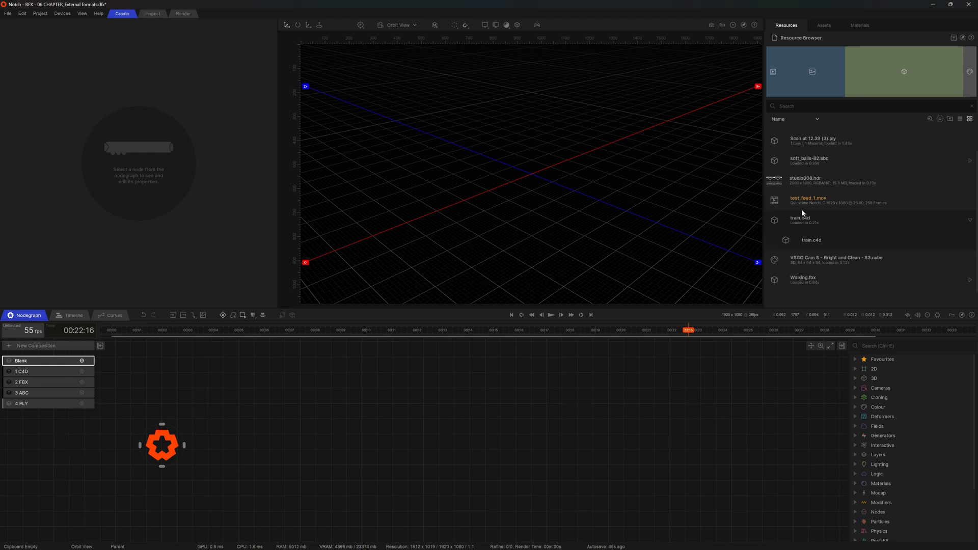
- Add robotic kitbash split.c4d as a 3D Object showing layer Hydraulics_Part_46.1
click(817, 155)
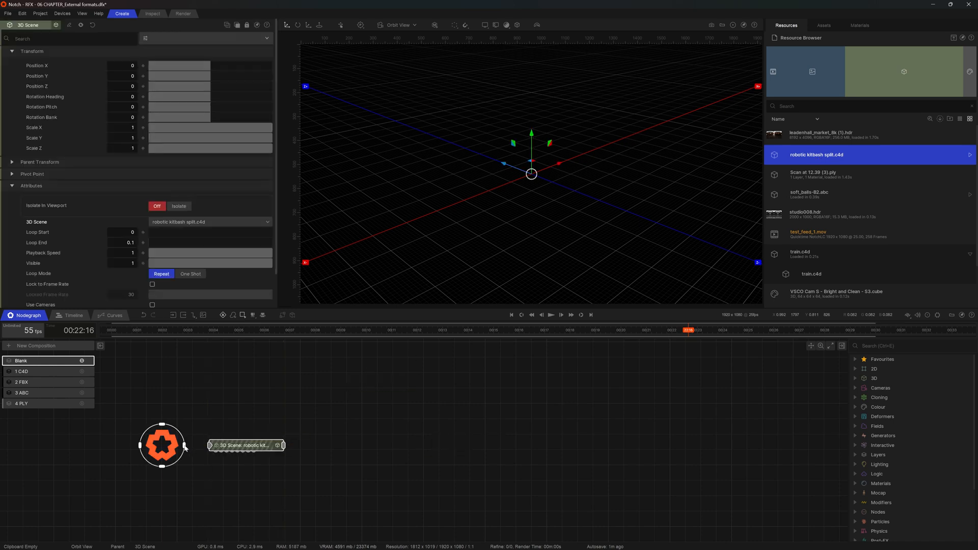
click(161, 445)
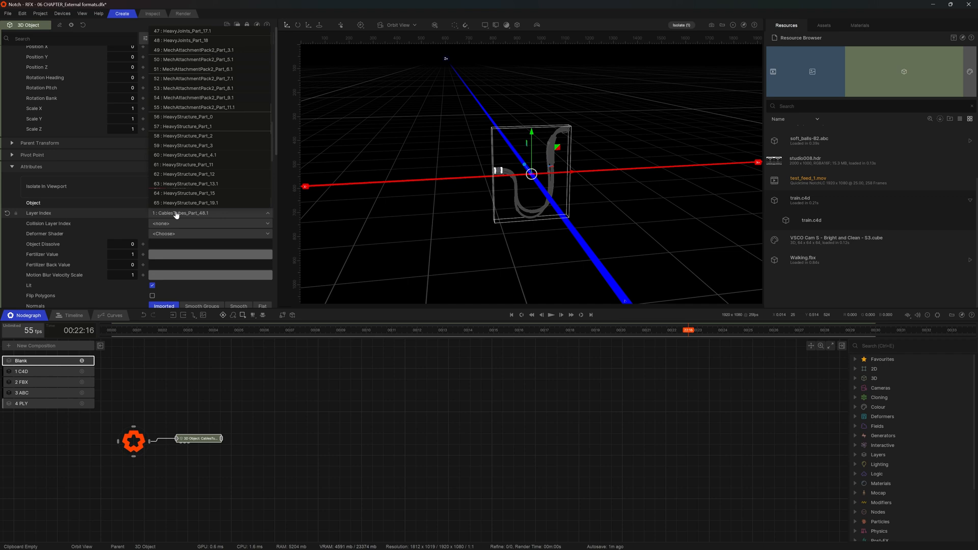
click(181, 213)
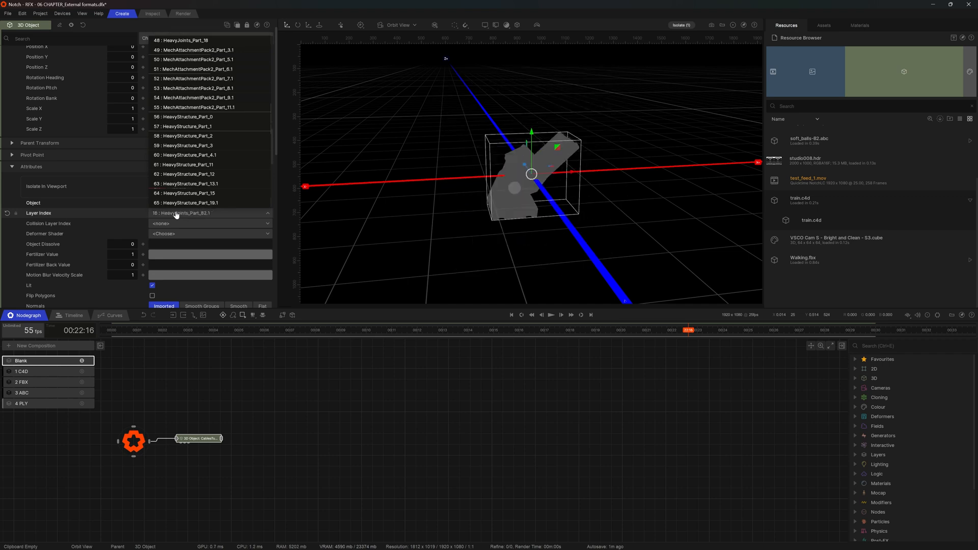
click(268, 211)
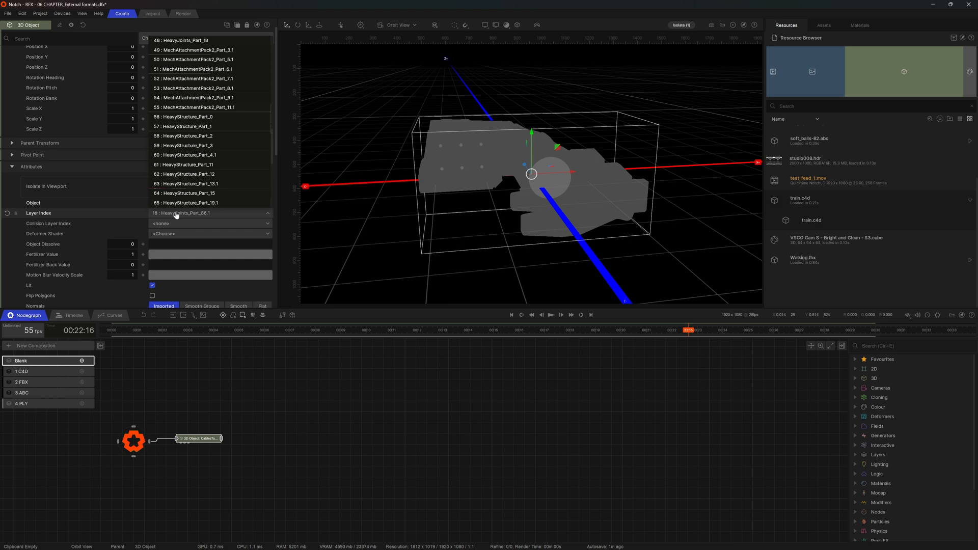
click(187, 213)
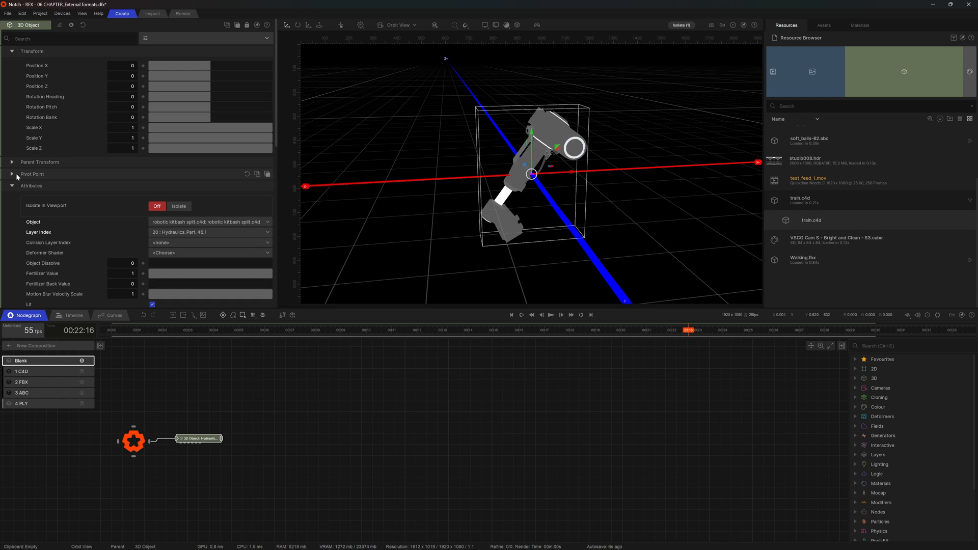
- Expand Pivot Point on the Hydraulics_Part_46.1 object, centre it, then switch to Custom
click(12, 173)
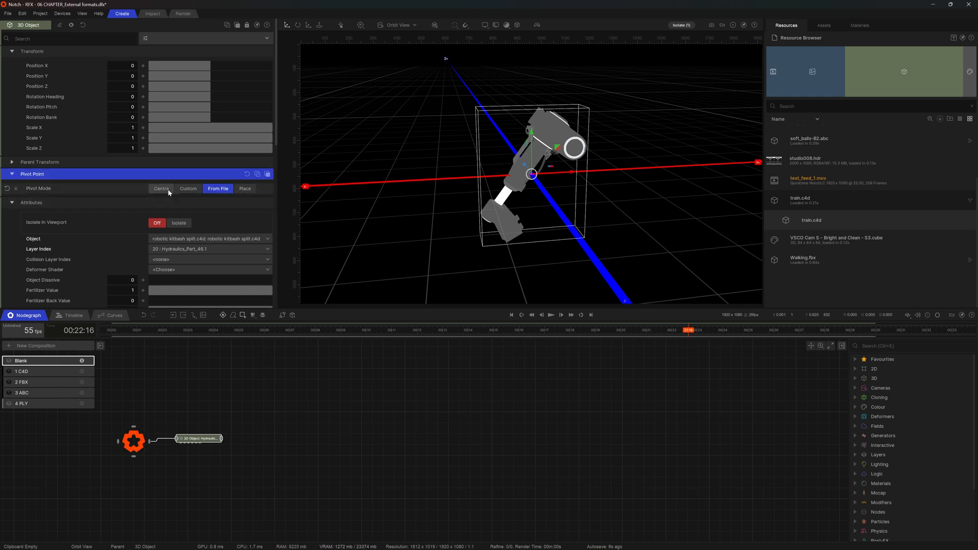
click(161, 188)
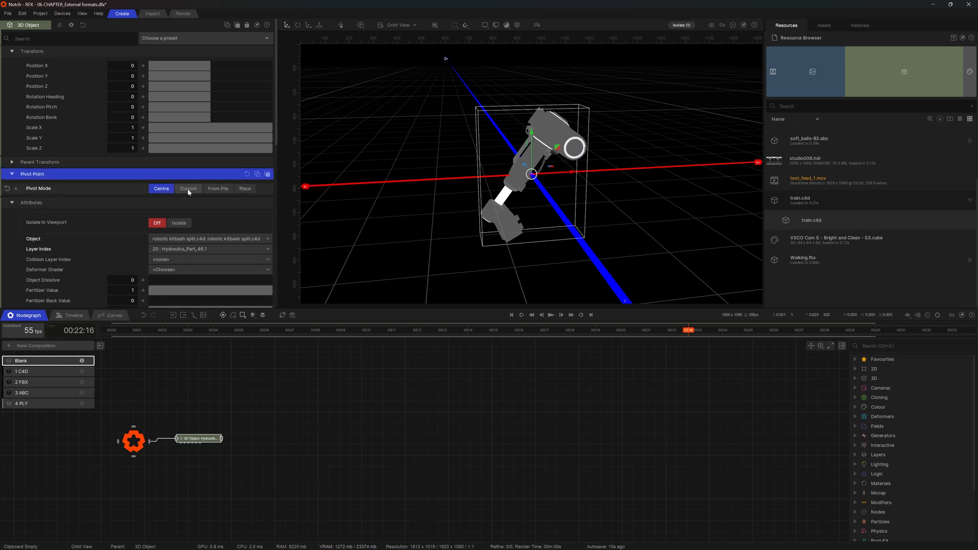
click(188, 188)
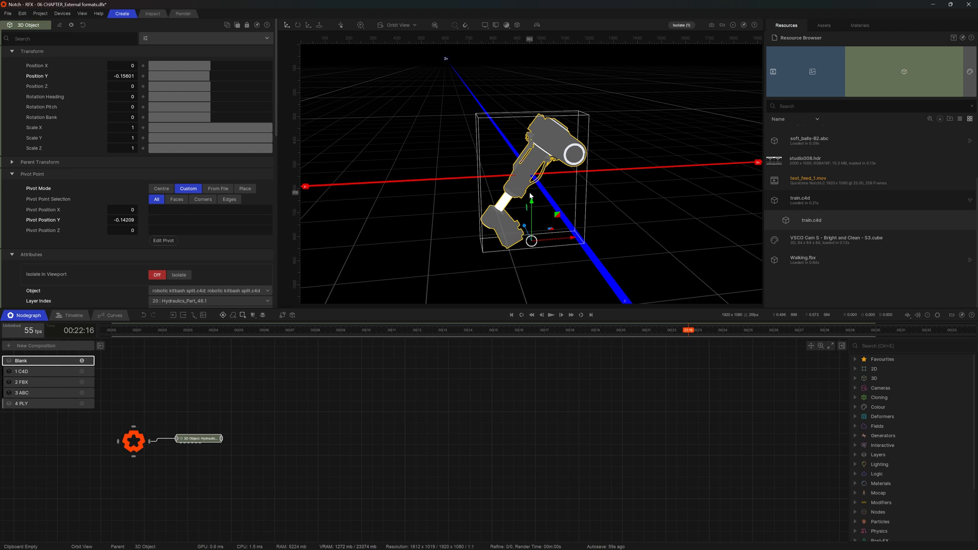
mouse_move(518, 187)
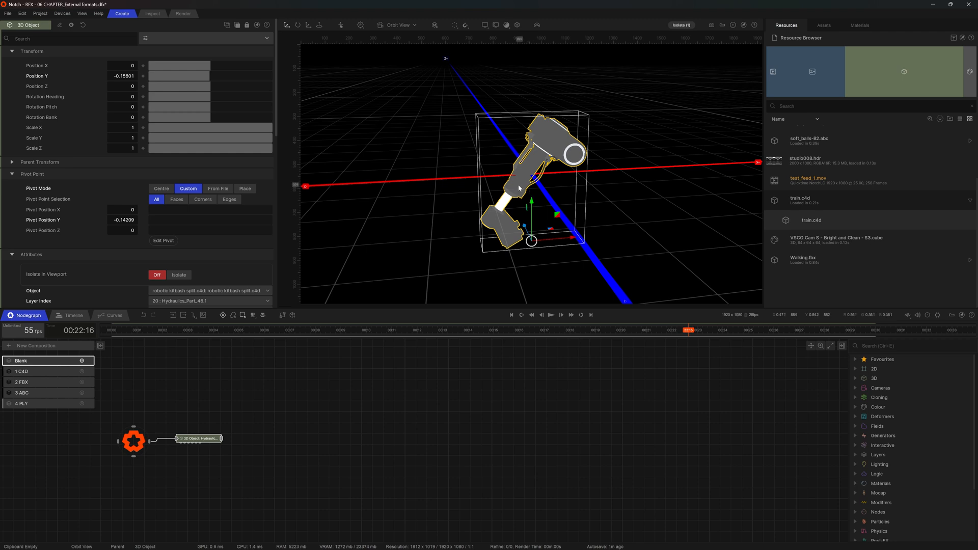